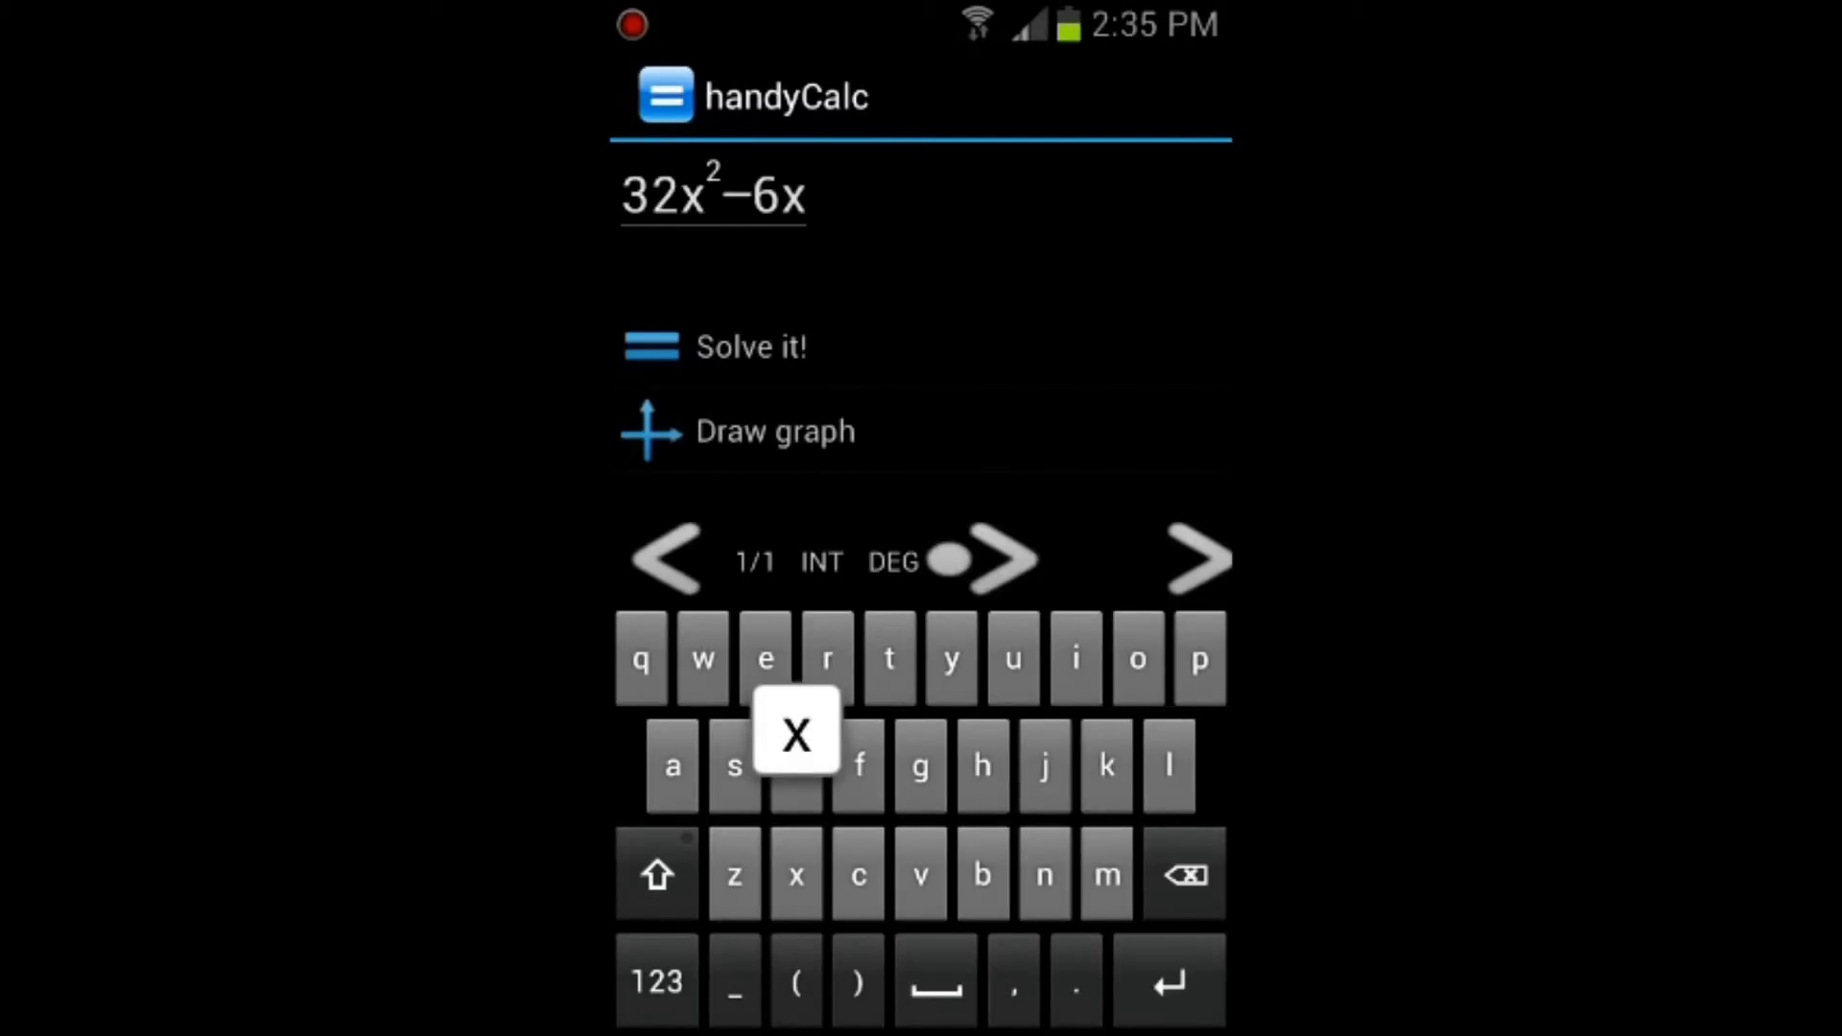
pyautogui.click(656, 981)
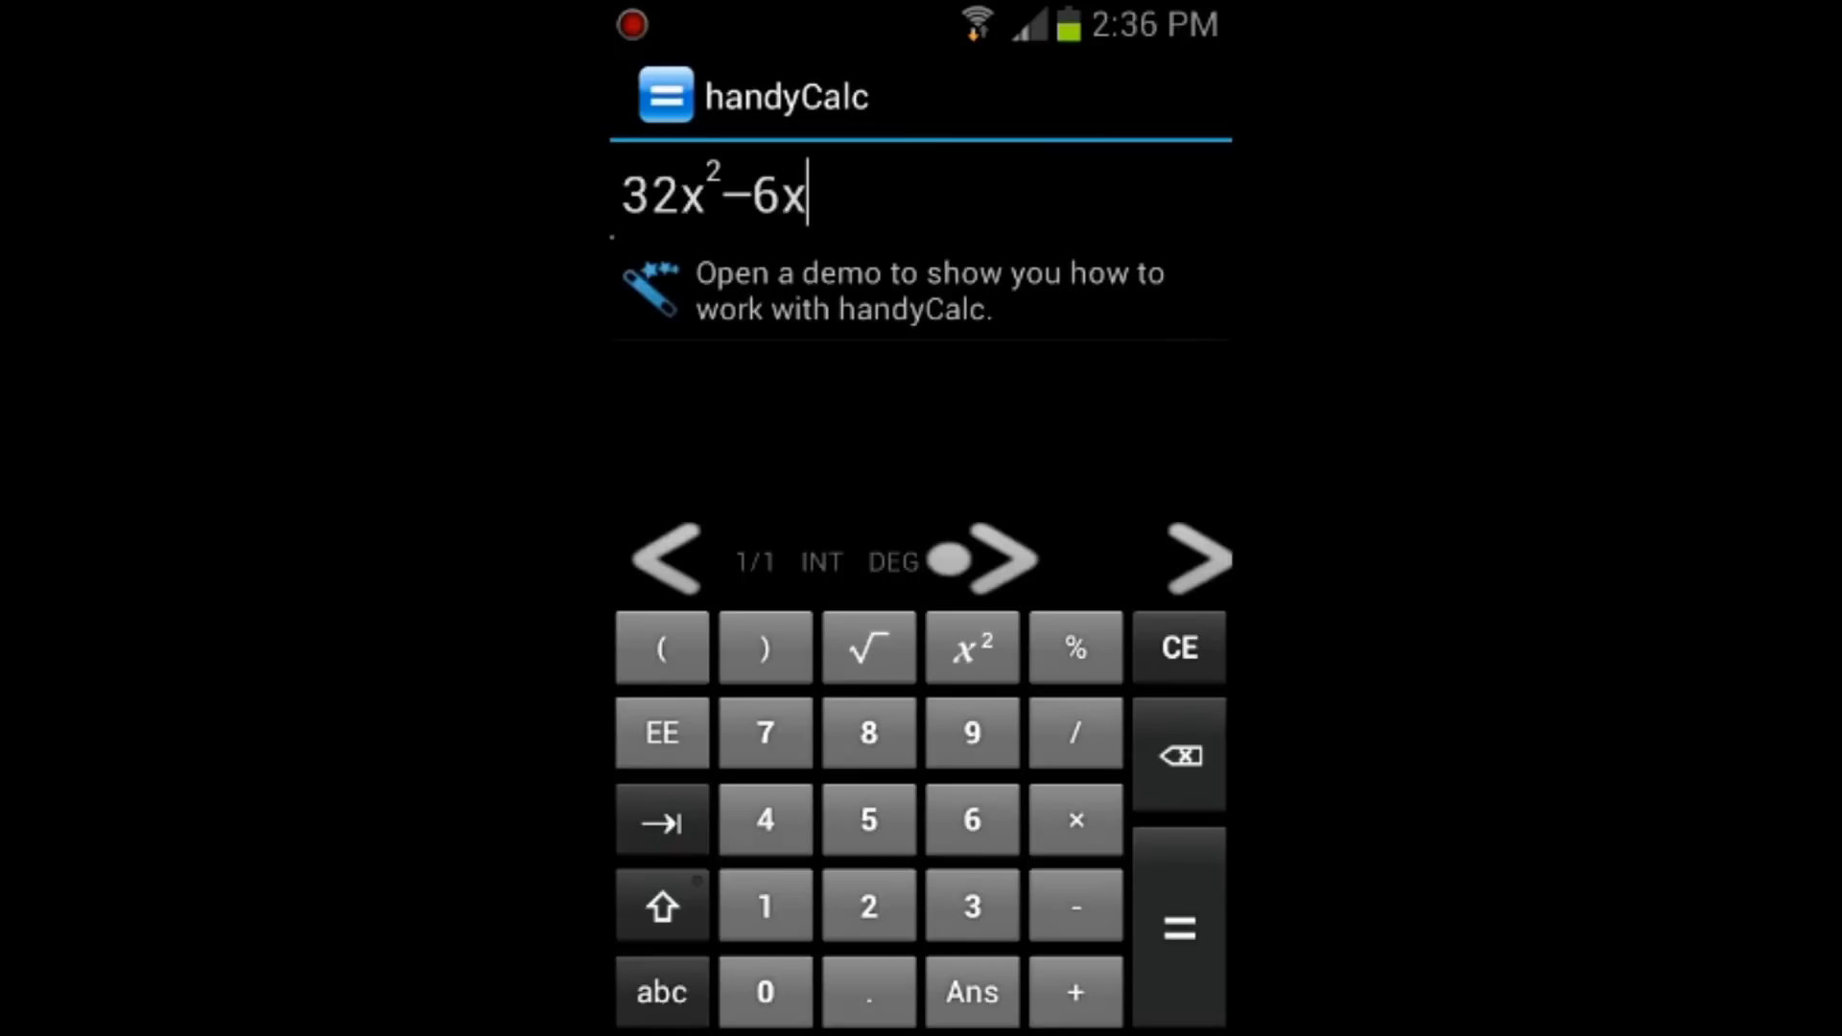